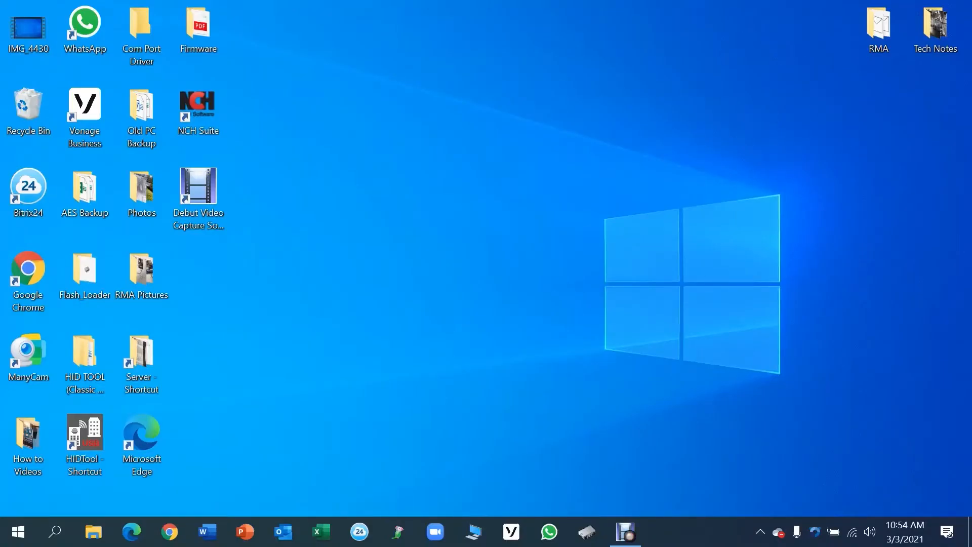
Open the Flash_Loader desktop folder showing the Flash Loader Demo shortcut.
left_click(84, 273)
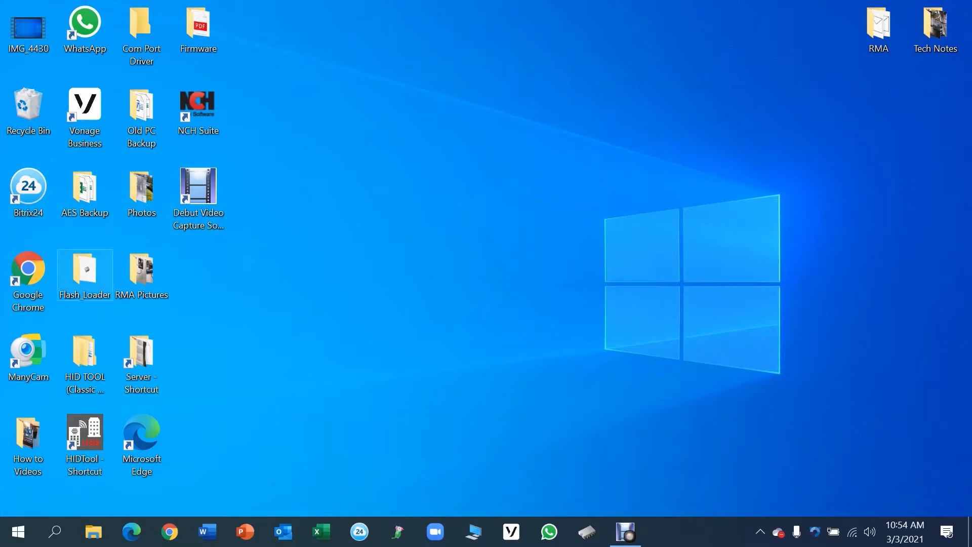
double_click(84, 272)
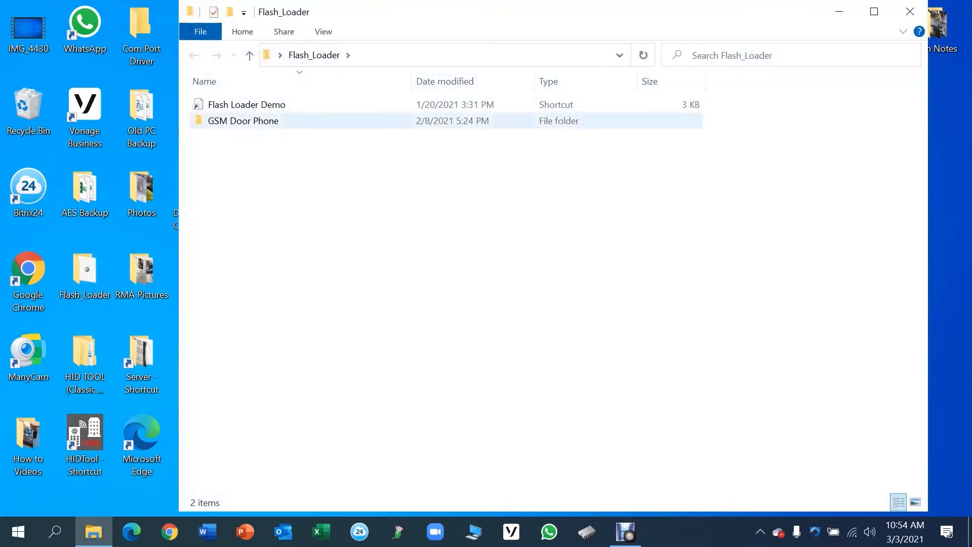
Launch Flash Loader Demo and connect over UART COM4 at 57600, Even parity.
double_click(247, 105)
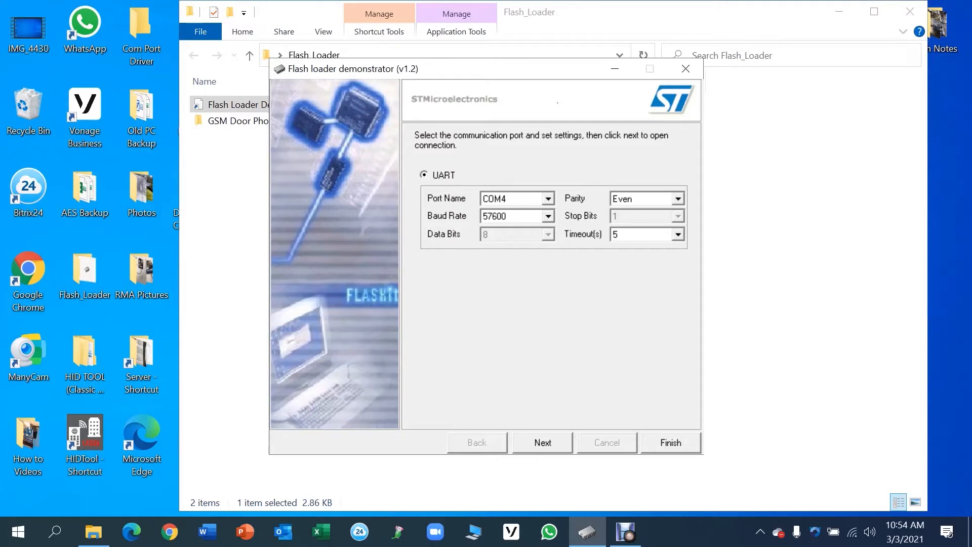
left_click(542, 443)
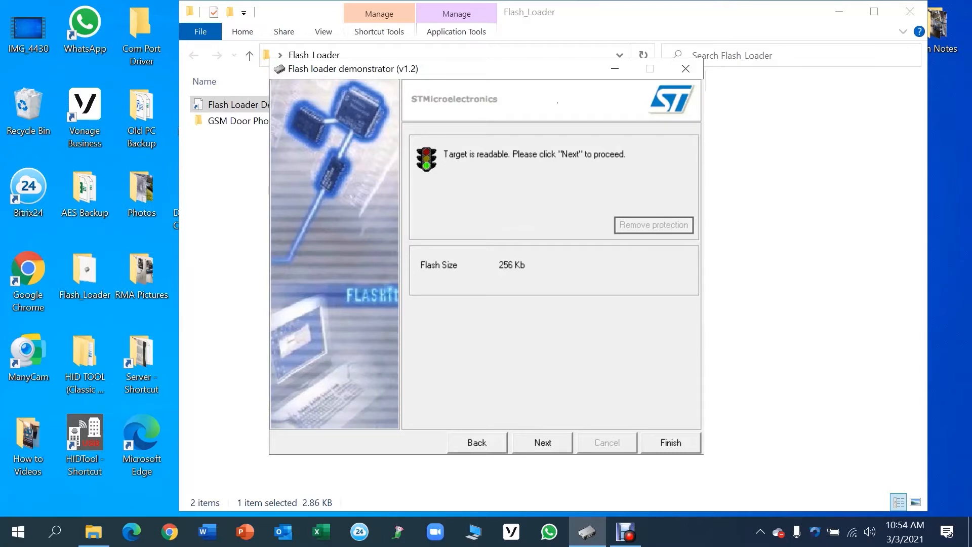
Accept the STM32F10xxCxx target and reach Download to device with the CellCOM PRIME file.
left_click(542, 443)
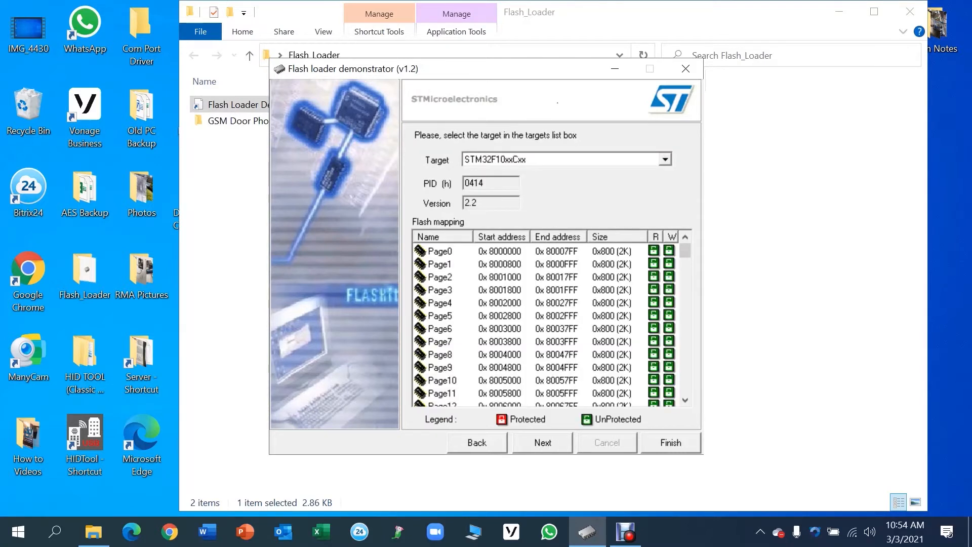
left_click(542, 442)
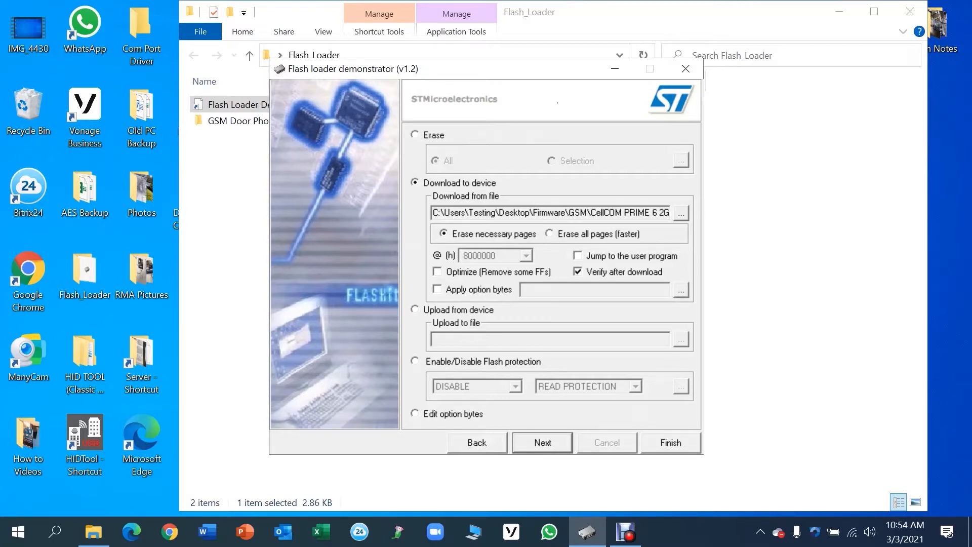
Download the CellCOM PRIME firmware until the green success bar shows, then Finish.
left_click(540, 443)
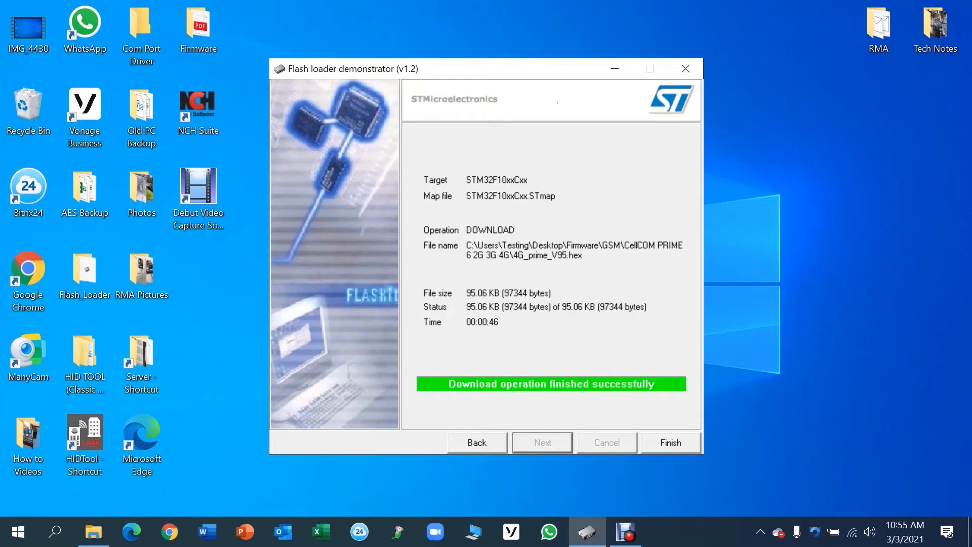
left_click(670, 443)
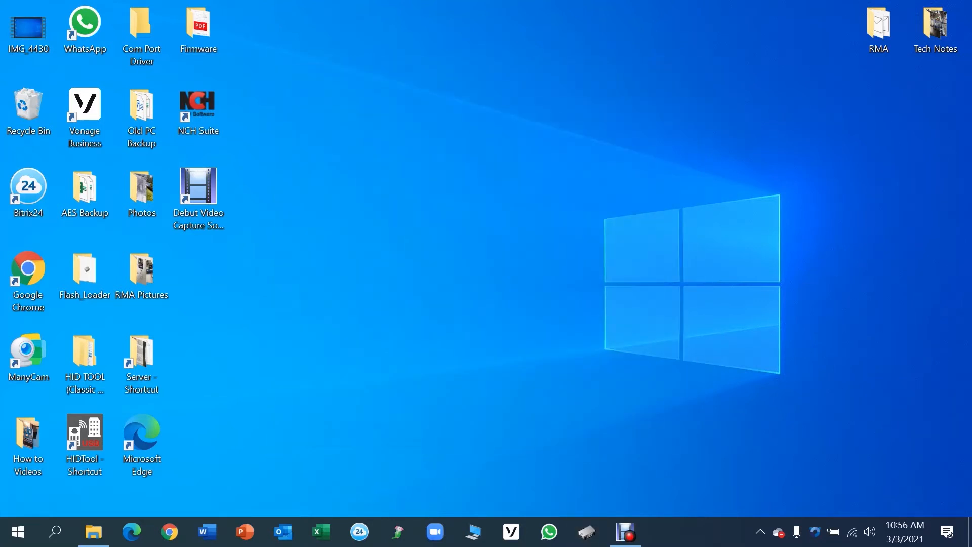